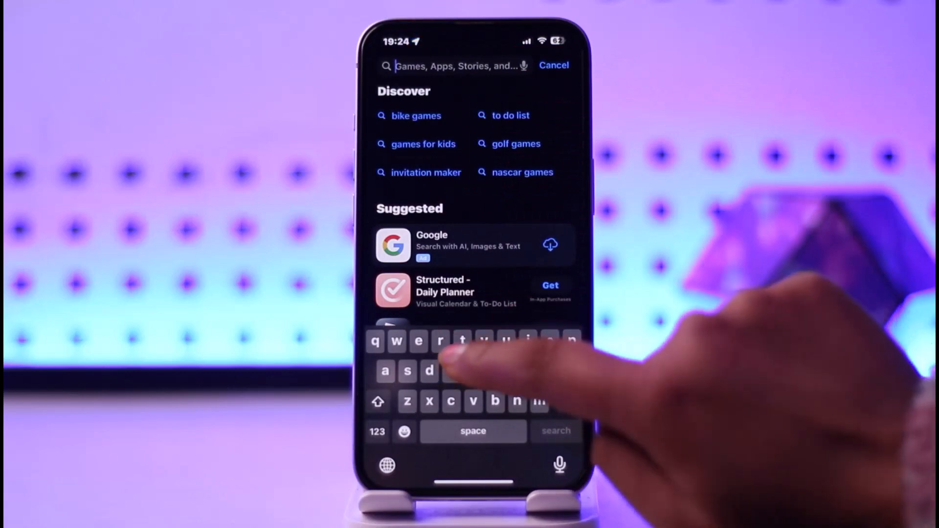
Step: Search 'ti', choose the ticketmaster suggestion and confirm it shows Open, not Update
text(ti)
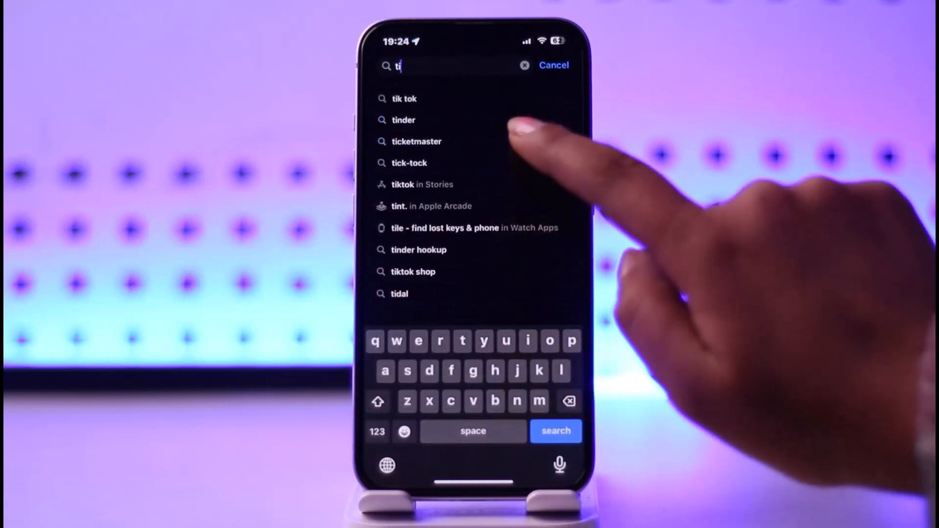
click(416, 141)
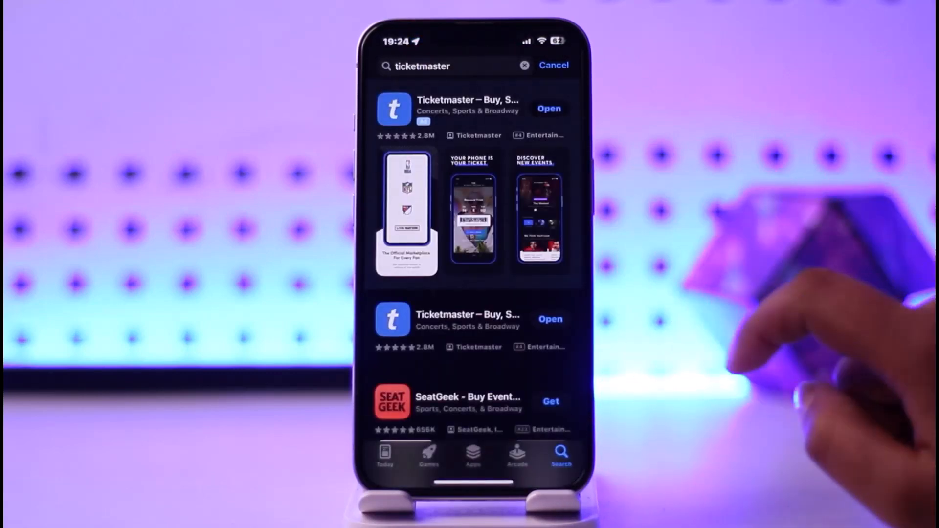
click(468, 107)
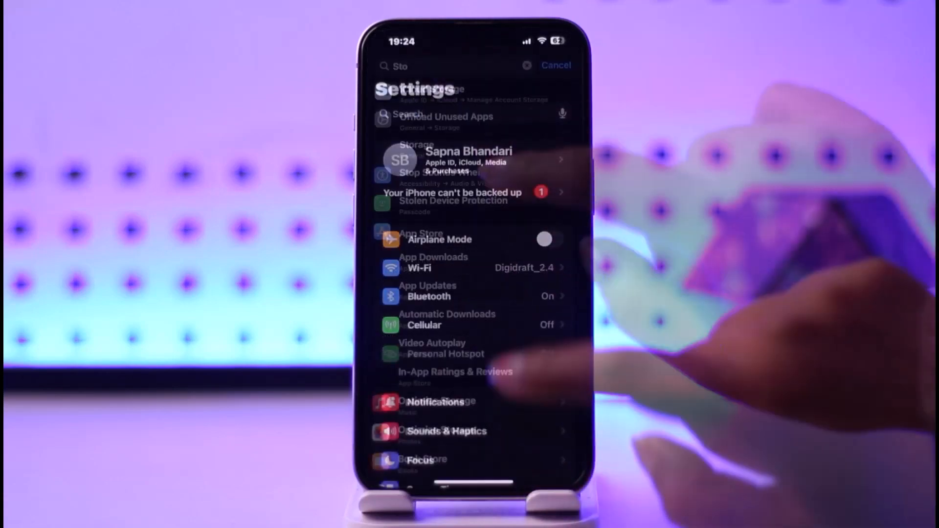
Step: Search Settings for 'St' to reach the General page listing iPhone Storage
click(527, 66)
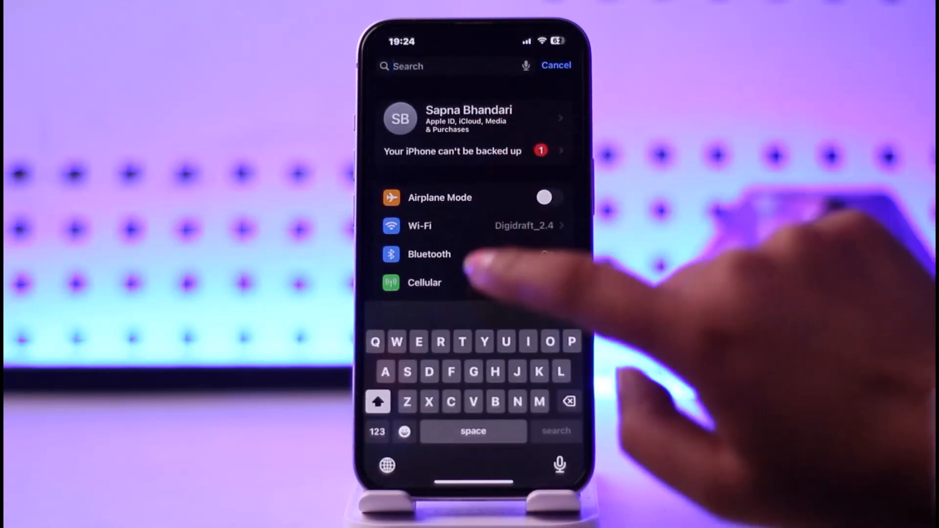
text(St)
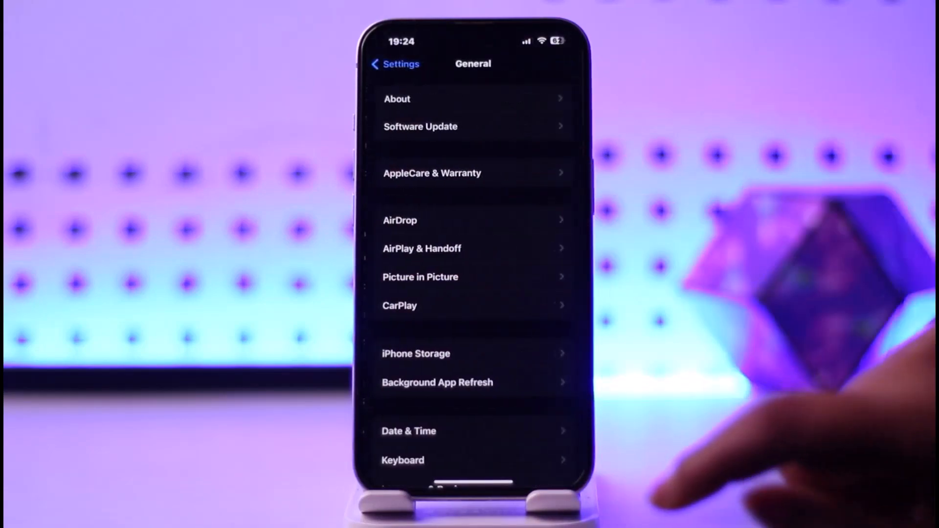
Step: Open iPhone Storage and scroll down the app list to find Ticketmaster
click(416, 353)
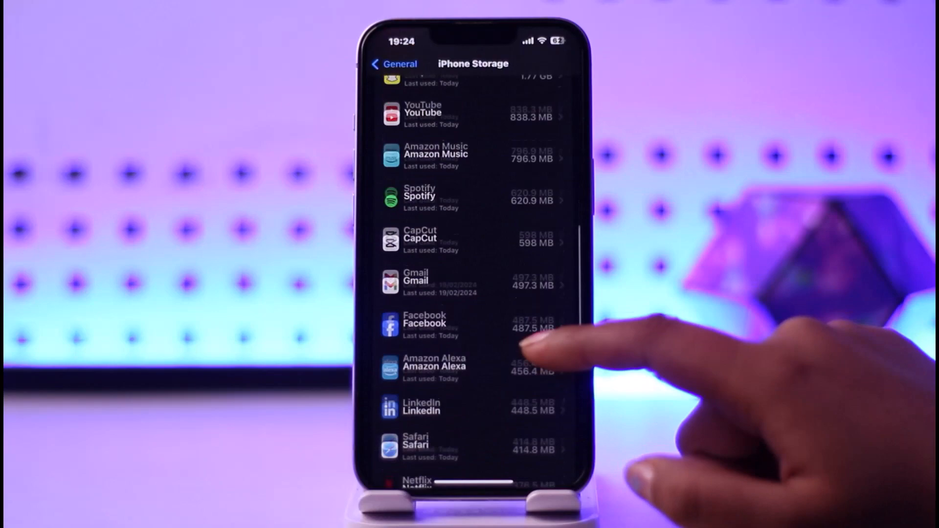
scroll(down, 3)
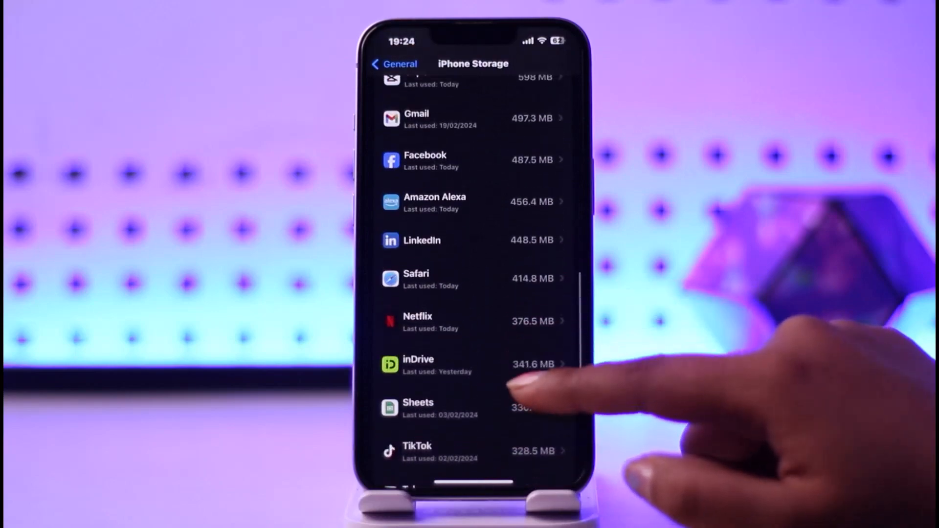
scroll(down, 3)
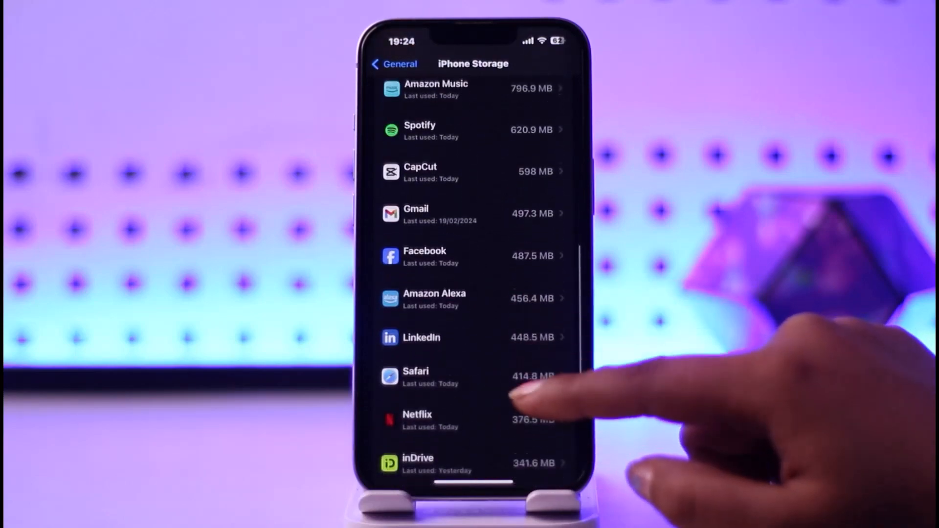
scroll(down, 3)
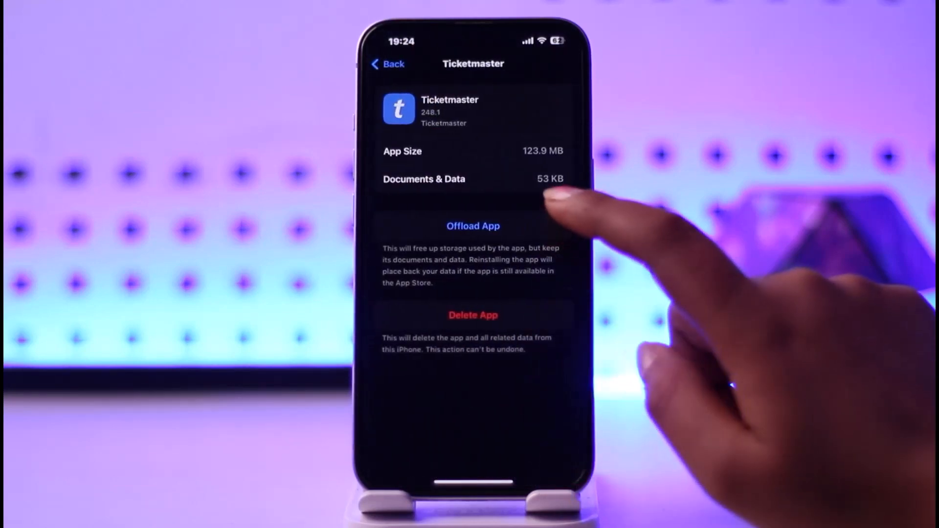
Step: Offload Ticketmaster keeping its 124 MB of data, then reinstall it
click(474, 226)
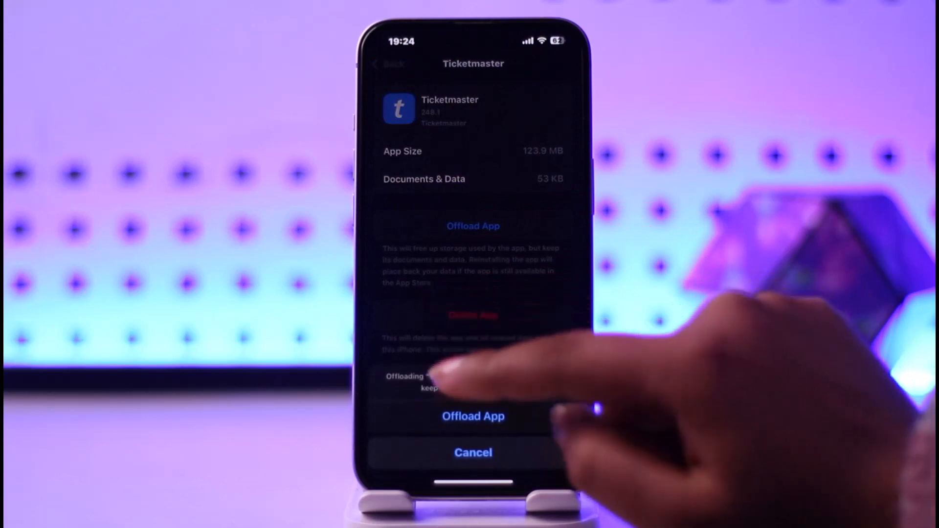
click(473, 417)
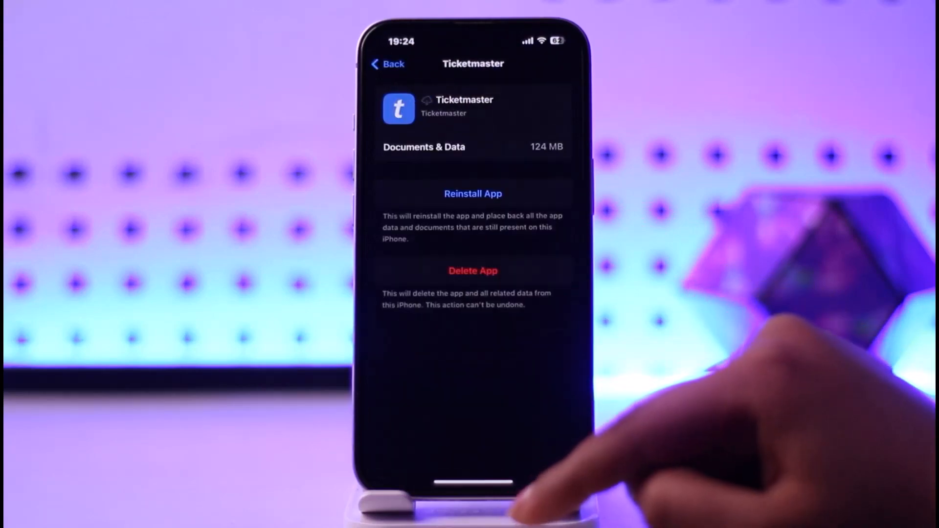
click(472, 194)
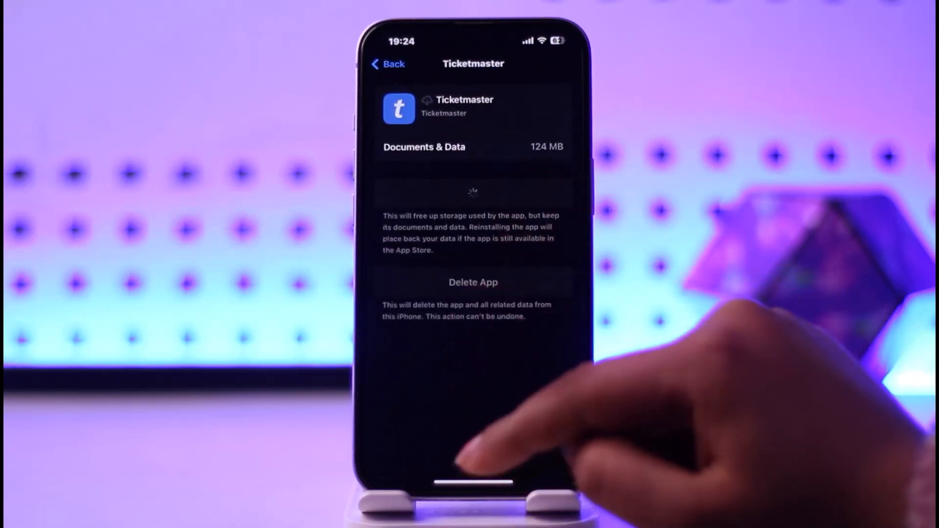